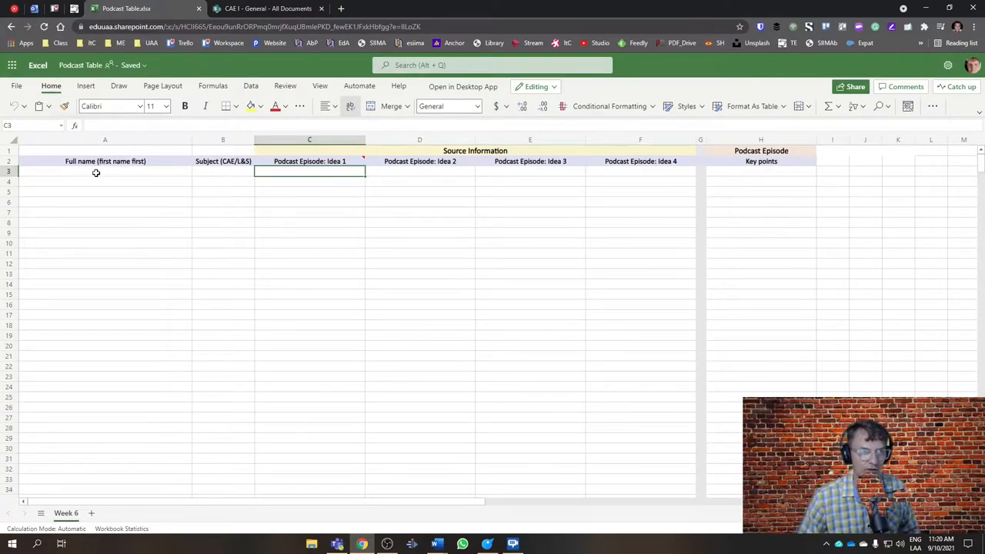
Step: Show the Insert ribbon while selecting cells B3, C3, E3, H3 and the Source Information header
left_click(217, 172)
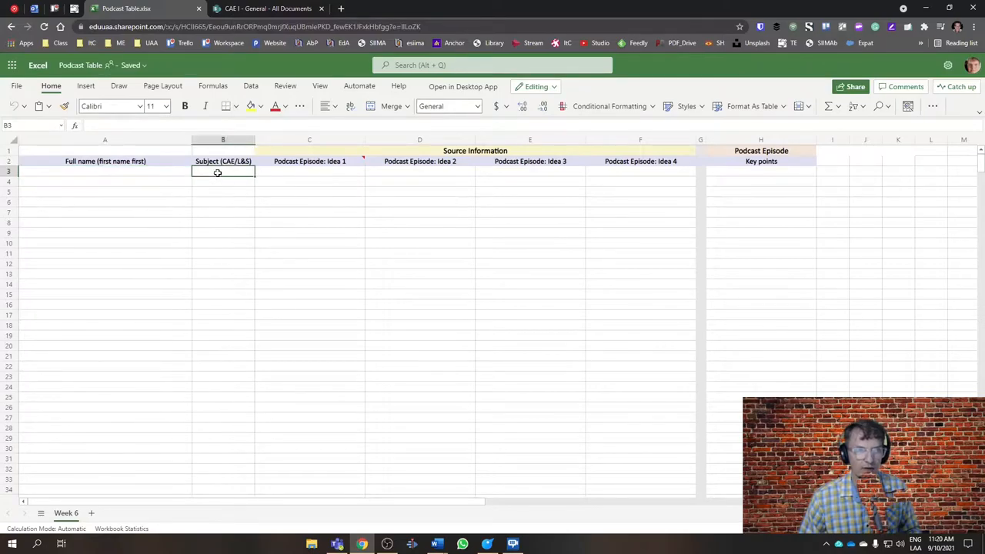
mouse_move(228, 184)
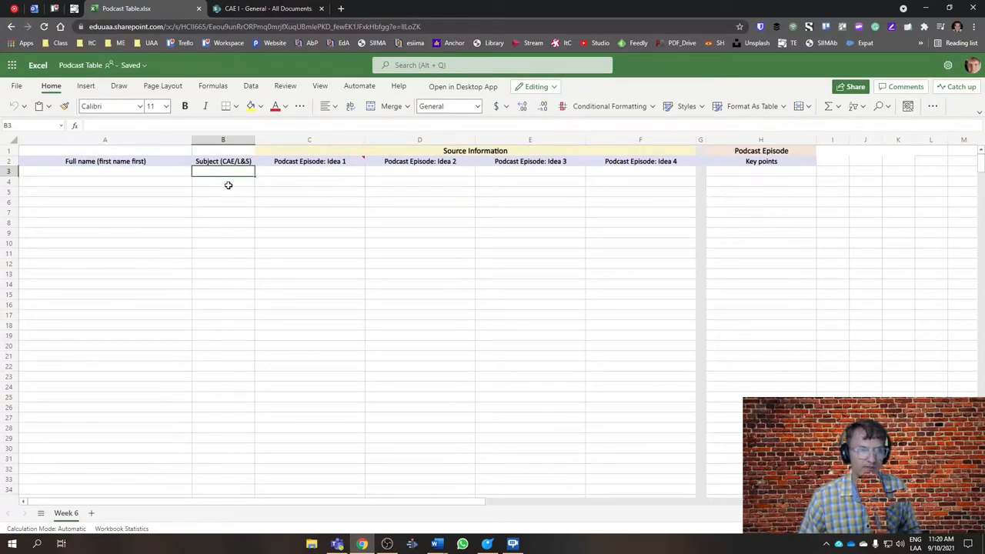
mouse_move(241, 190)
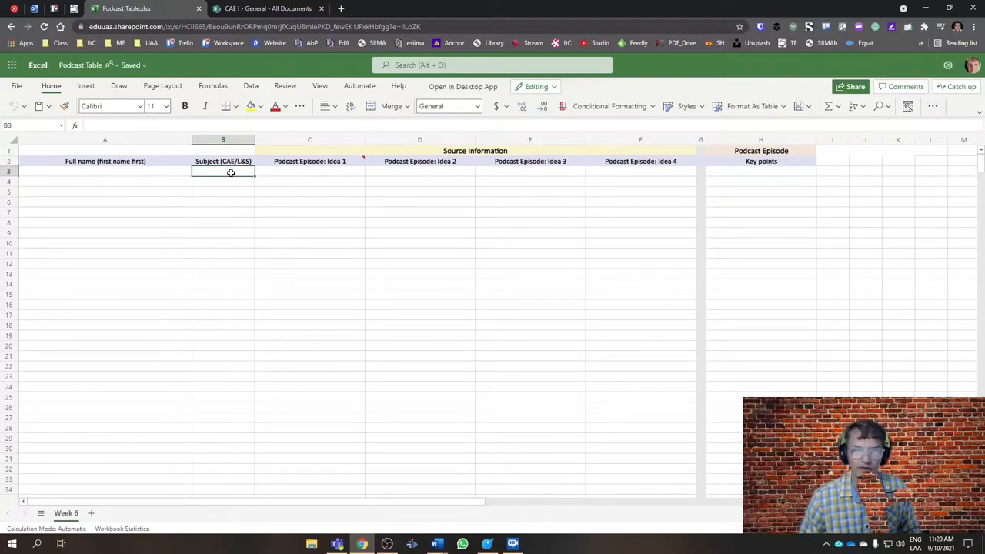
mouse_move(243, 235)
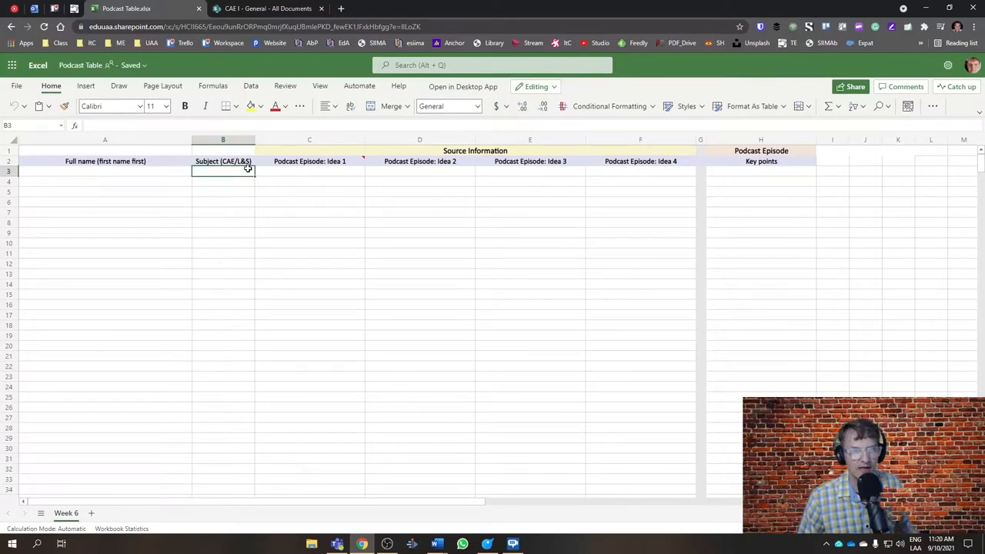
left_click(309, 171)
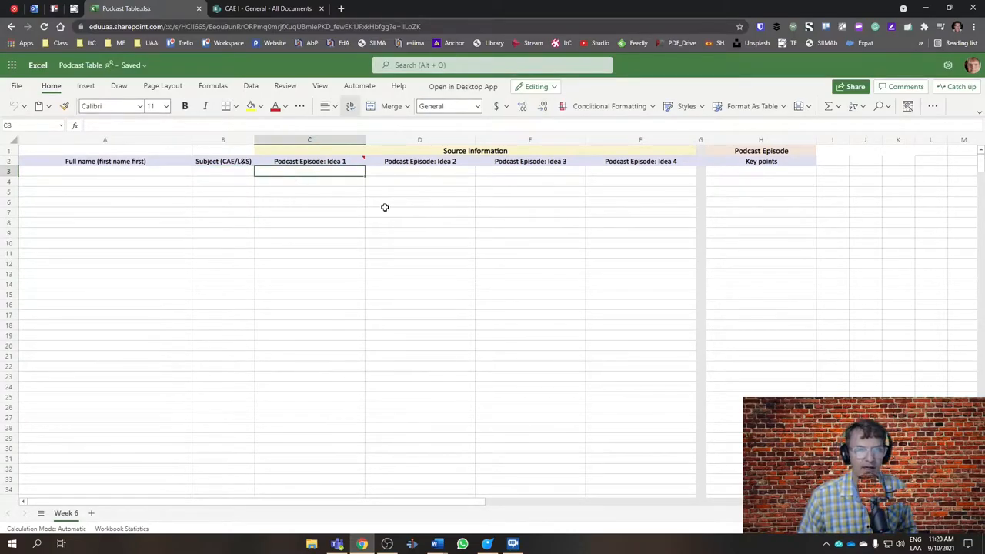
mouse_move(347, 184)
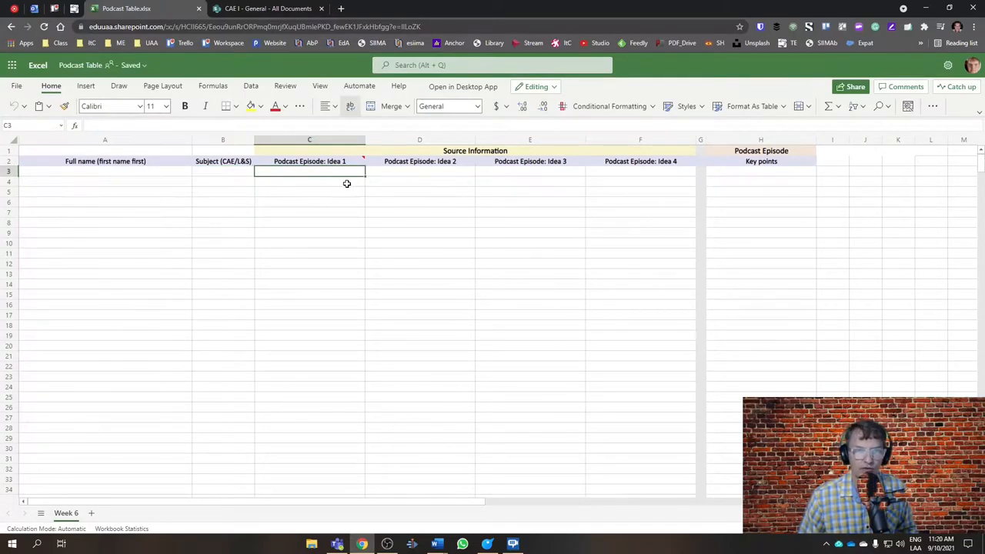
mouse_move(629, 174)
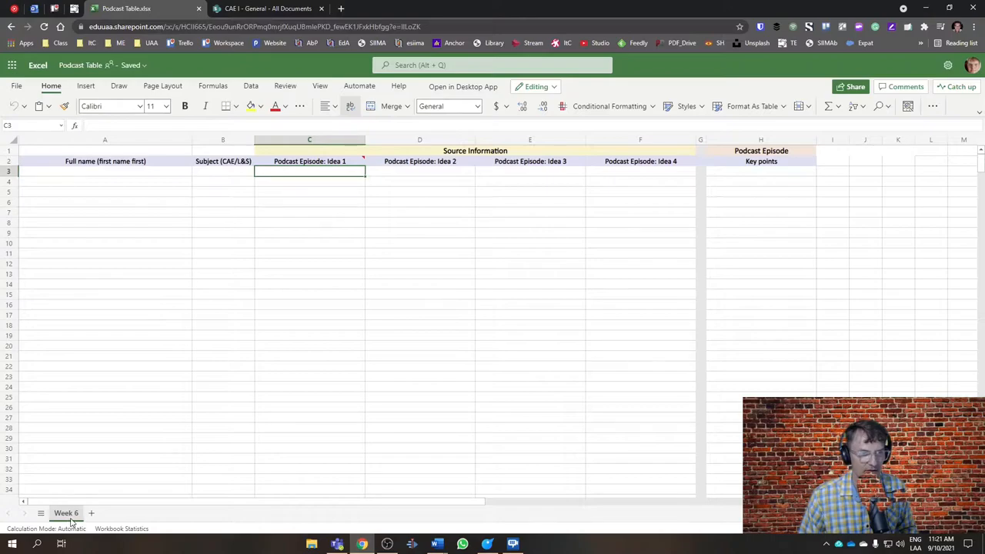
mouse_move(107, 427)
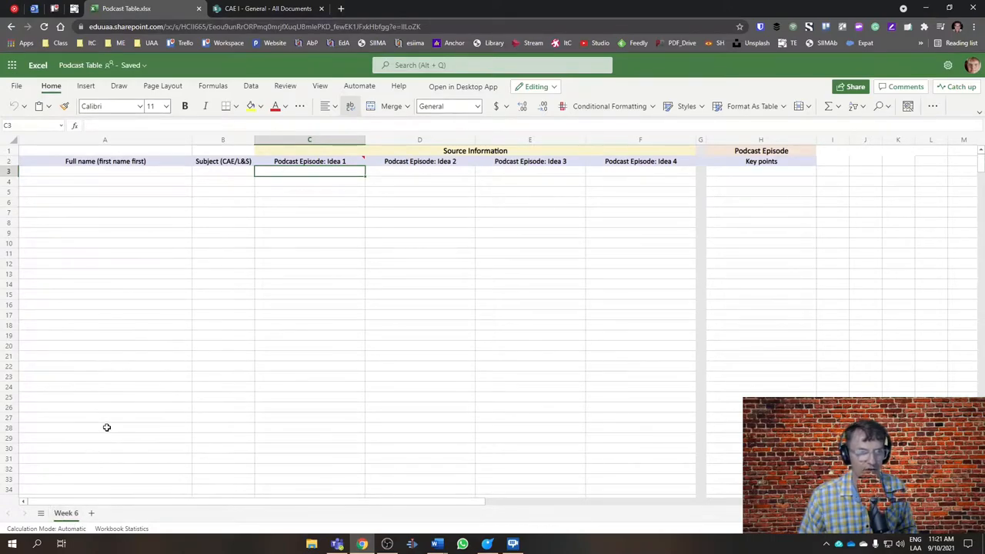
mouse_move(330, 224)
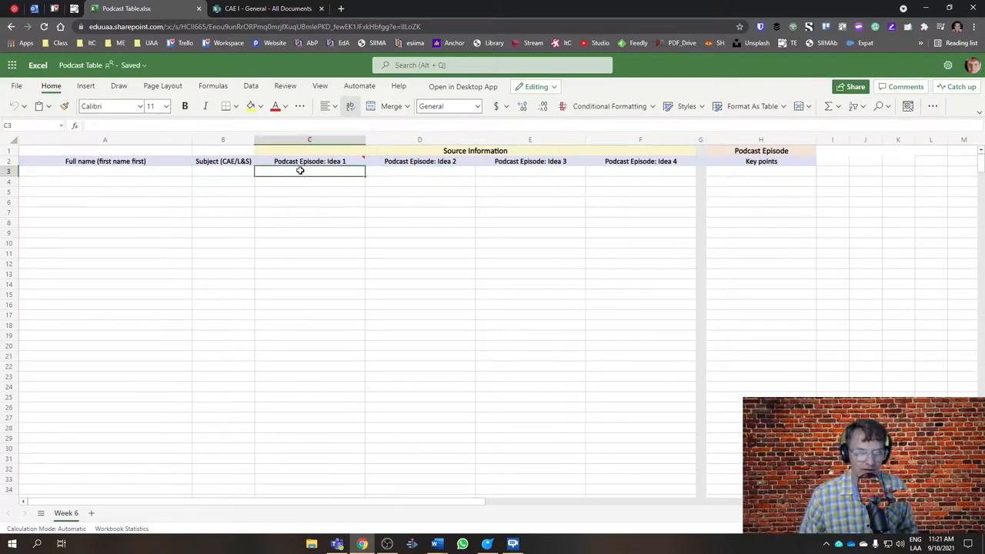
mouse_move(285, 209)
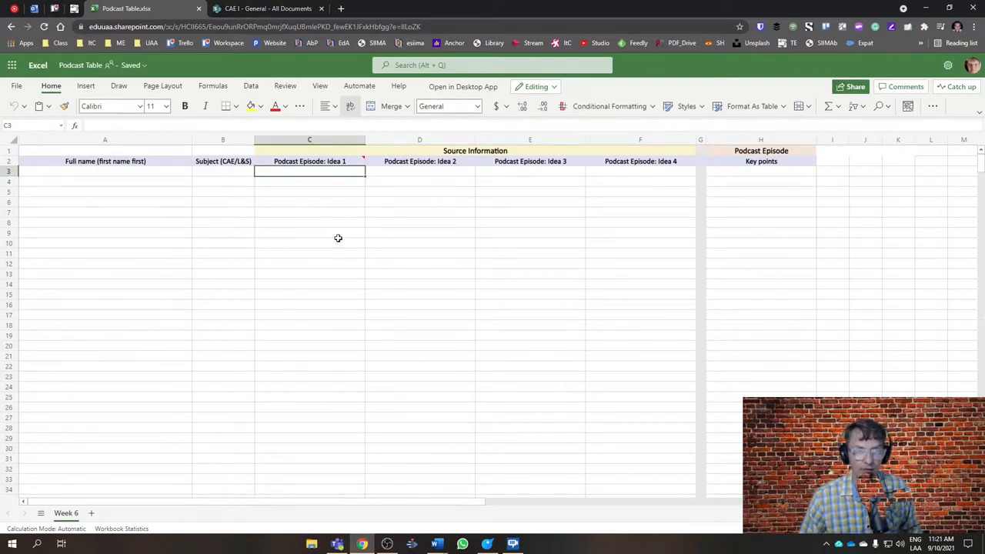
mouse_move(336, 239)
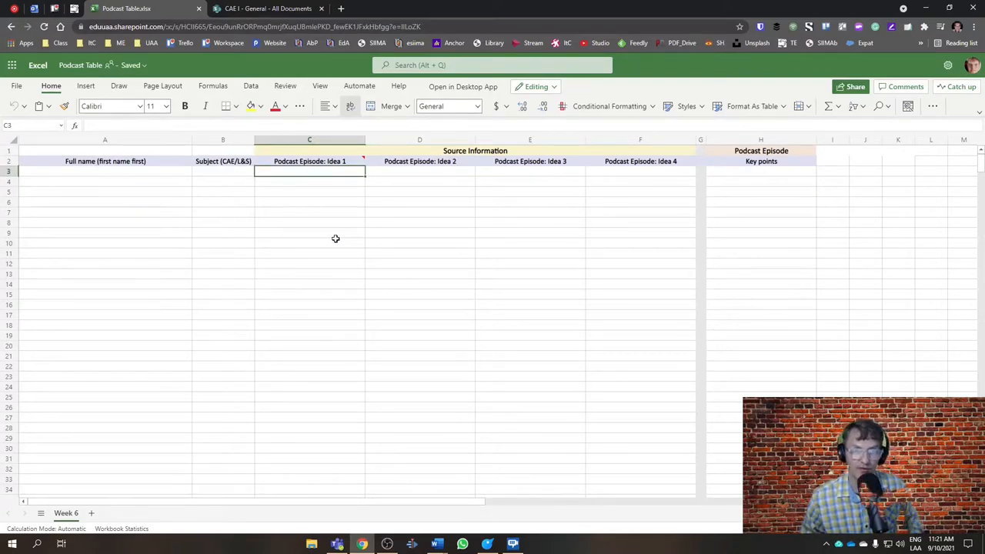
mouse_move(309, 205)
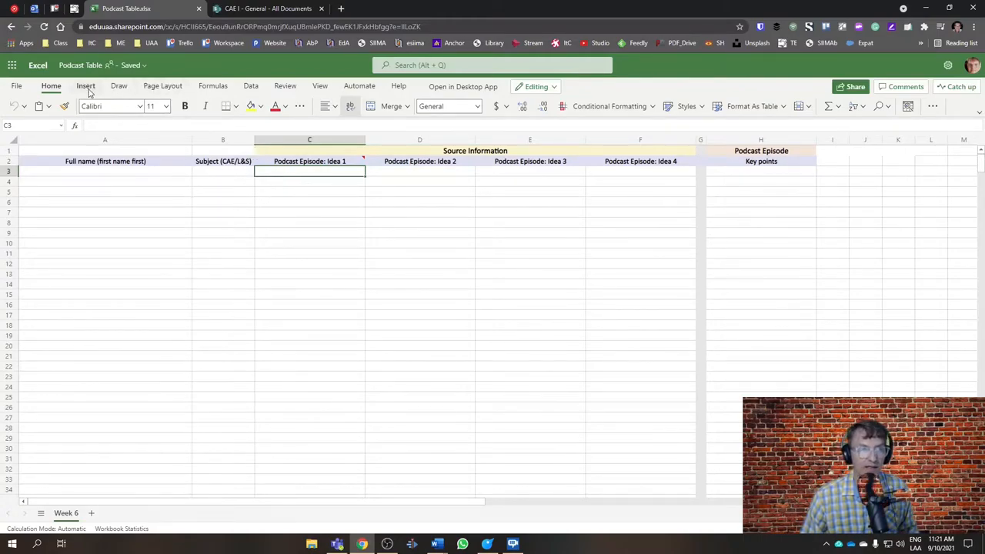
left_click(85, 85)
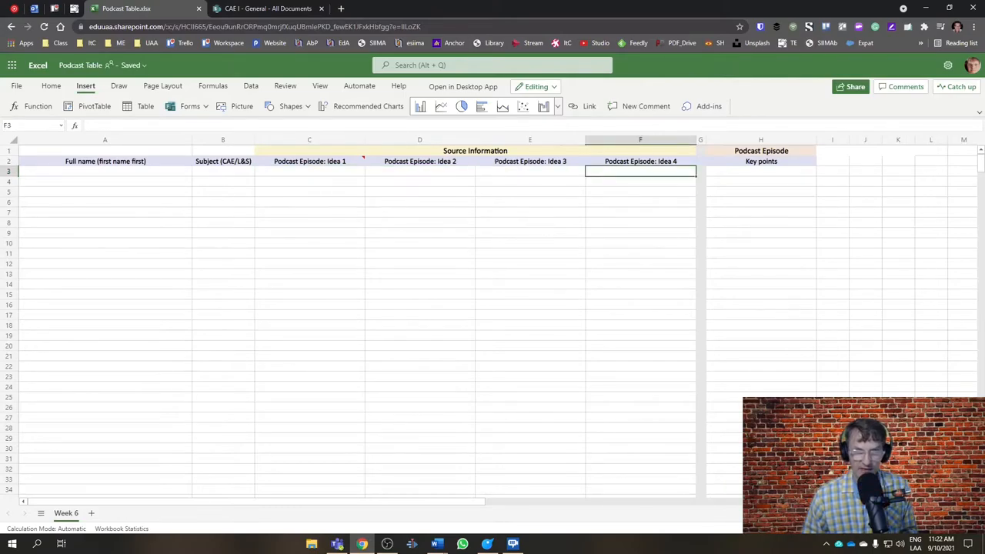
left_click(530, 171)
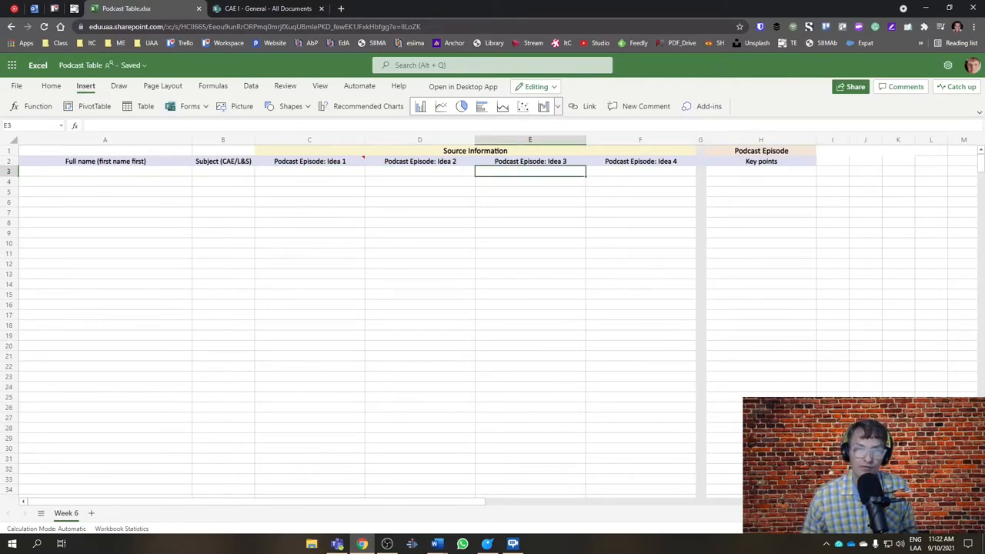
left_click(105, 171)
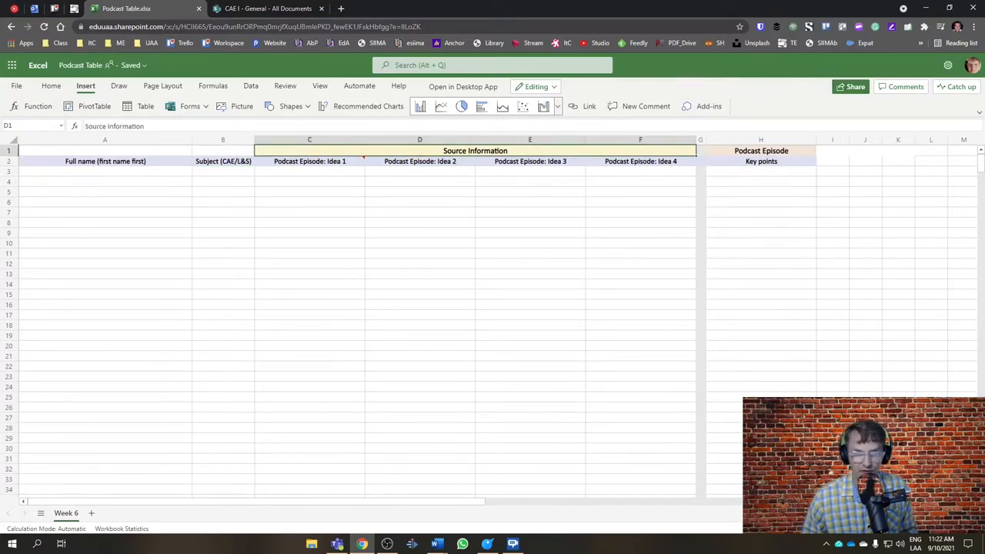
left_click(760, 171)
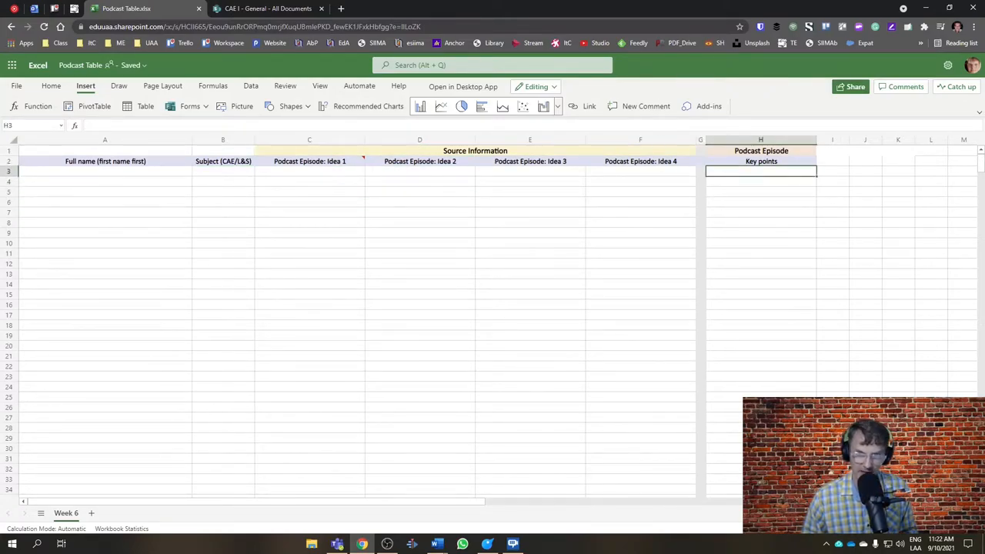
left_click(833, 171)
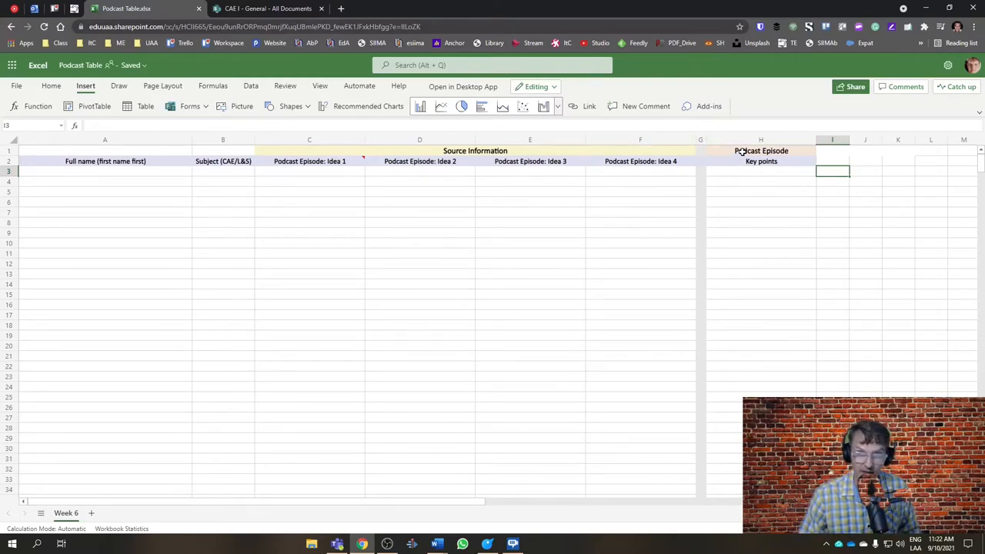
left_click(760, 139)
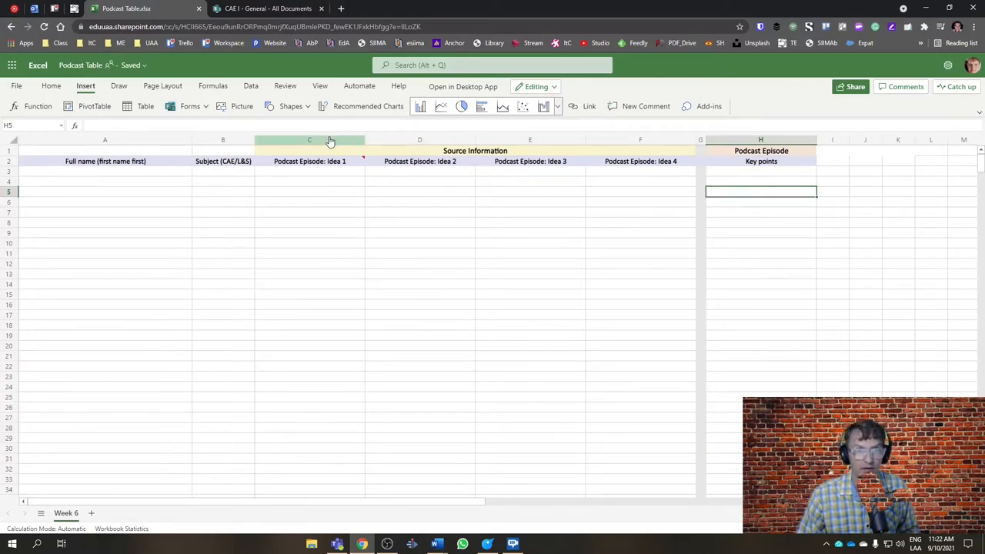
left_click(310, 140)
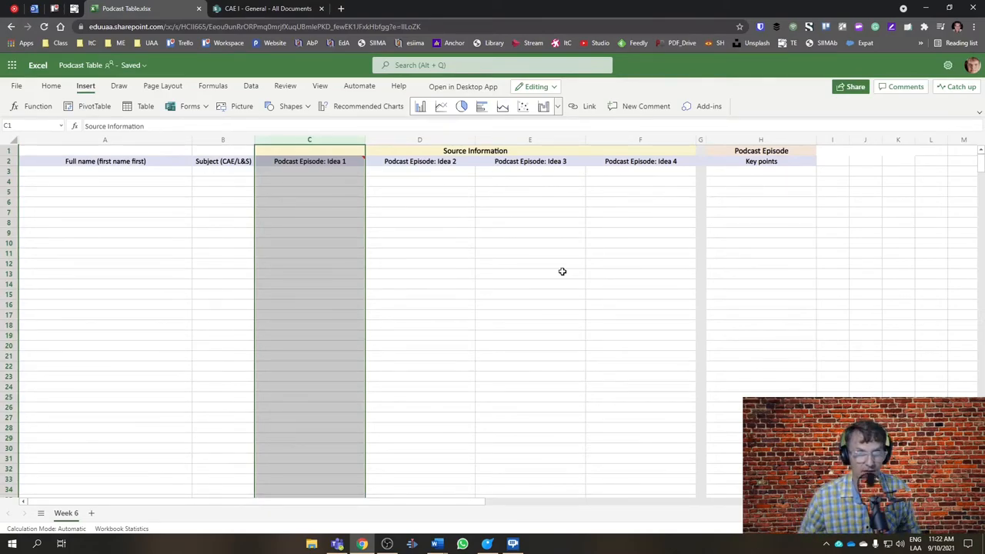
left_click(223, 211)
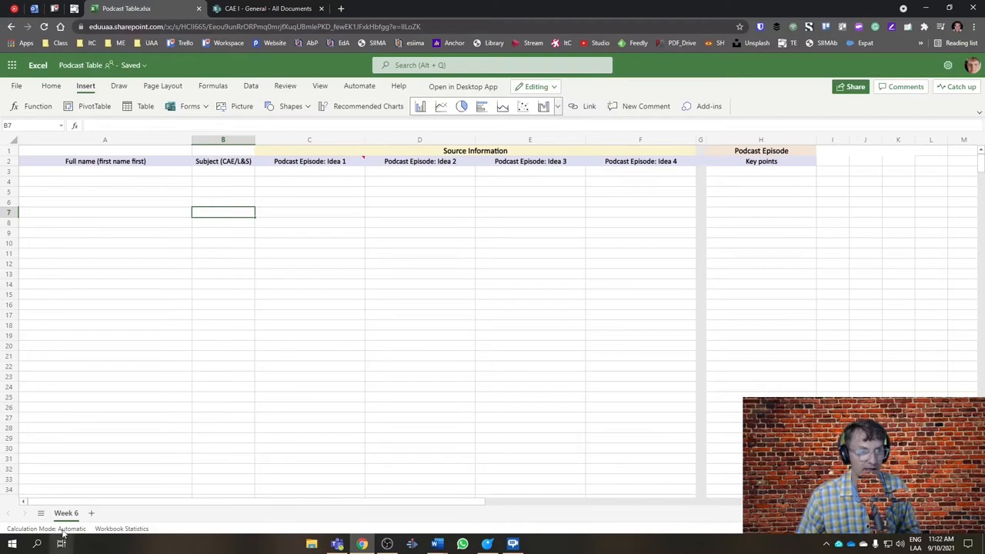
mouse_move(218, 191)
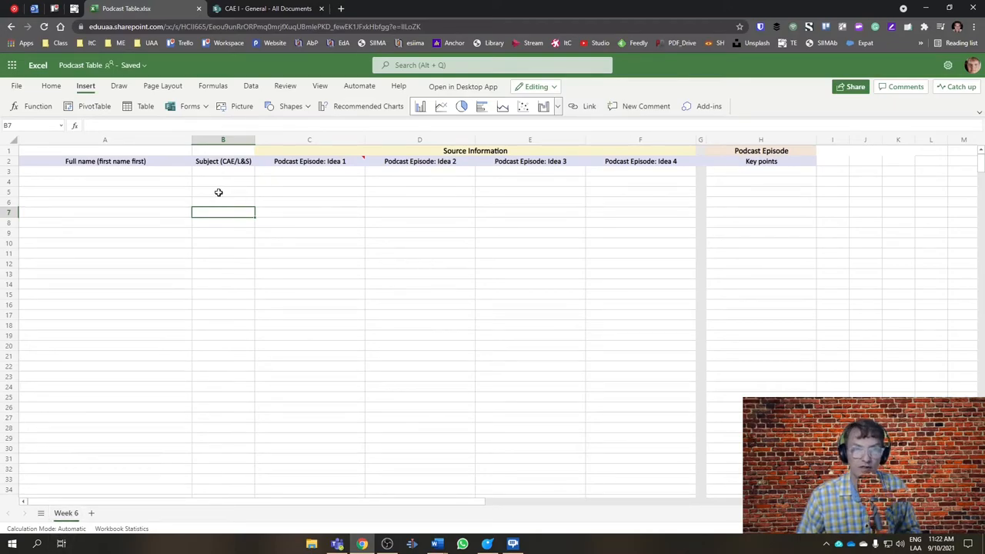
mouse_move(112, 329)
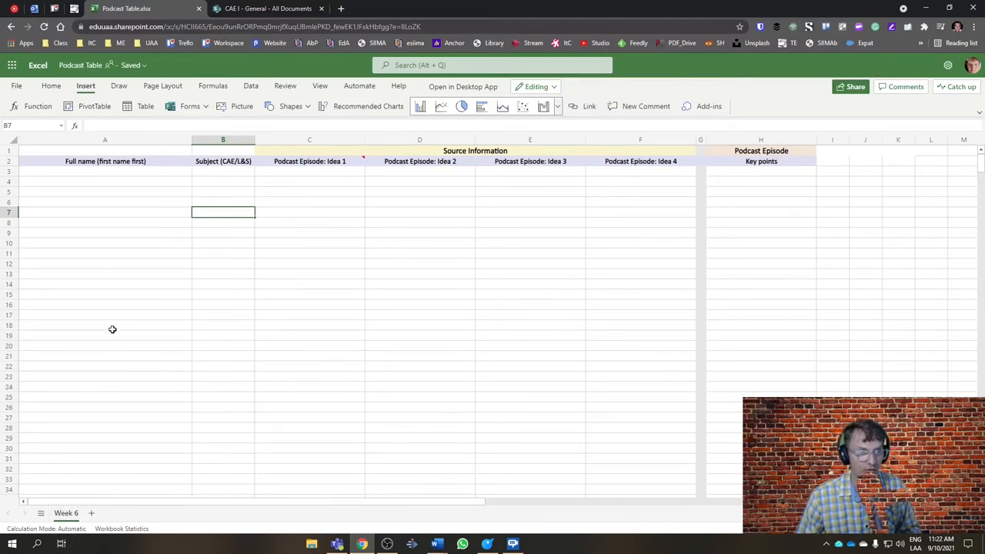
mouse_move(87, 528)
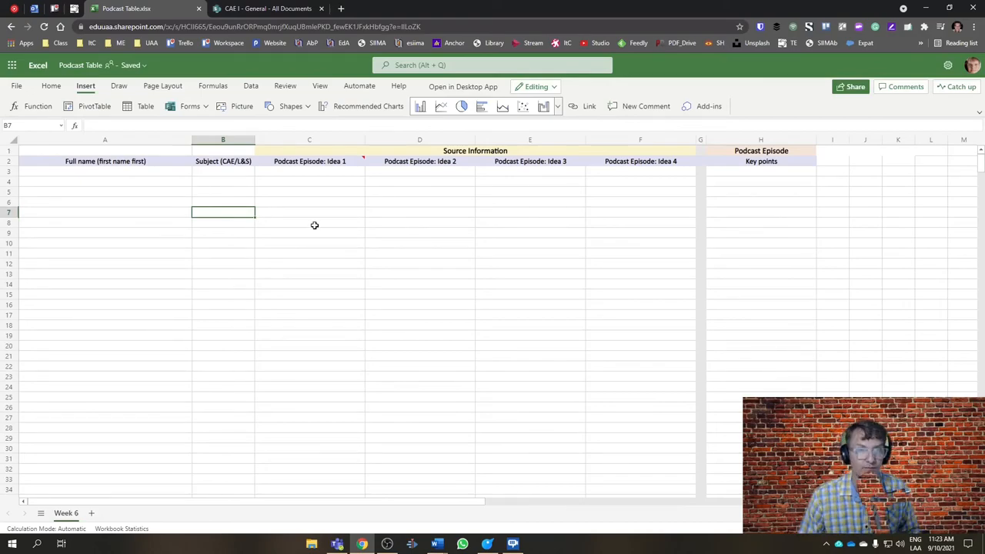
mouse_move(245, 195)
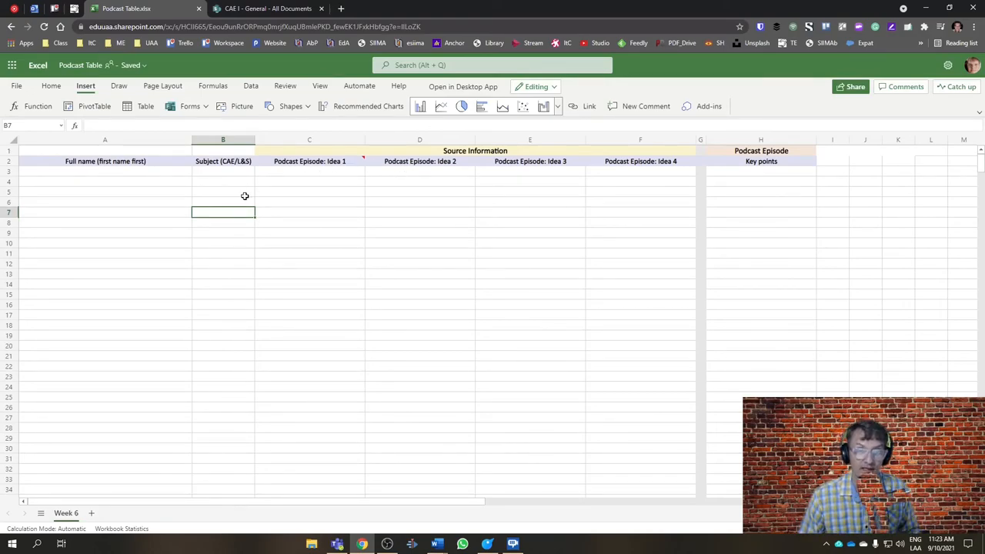
left_click(104, 192)
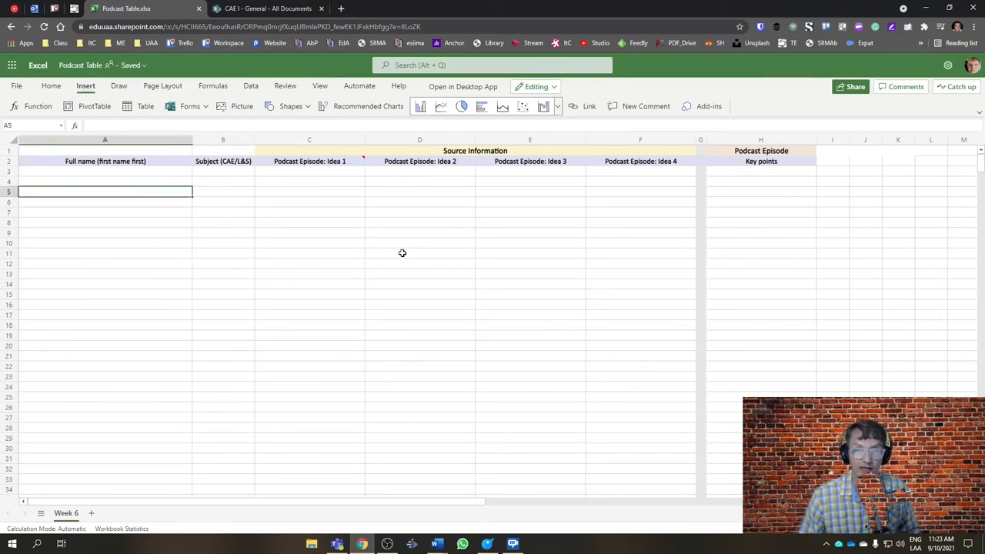